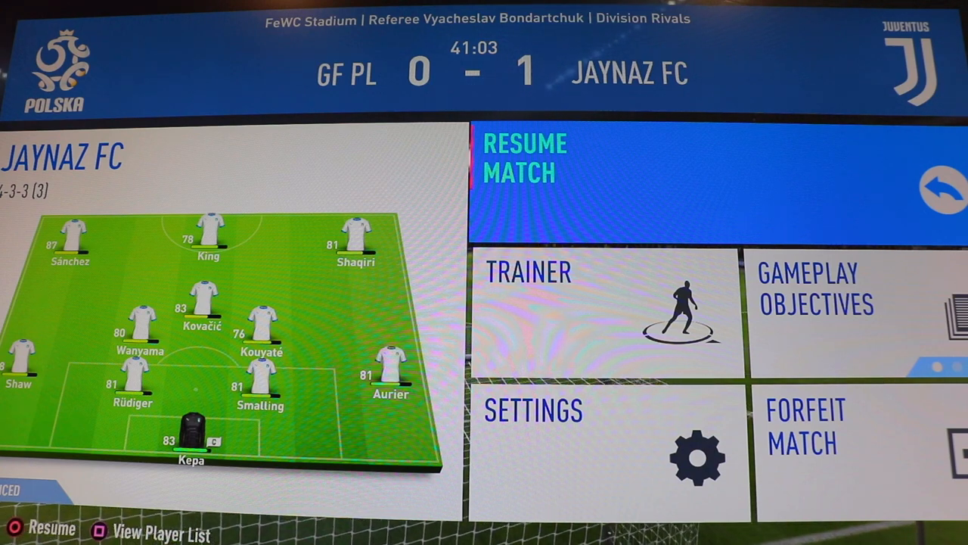
click(523, 159)
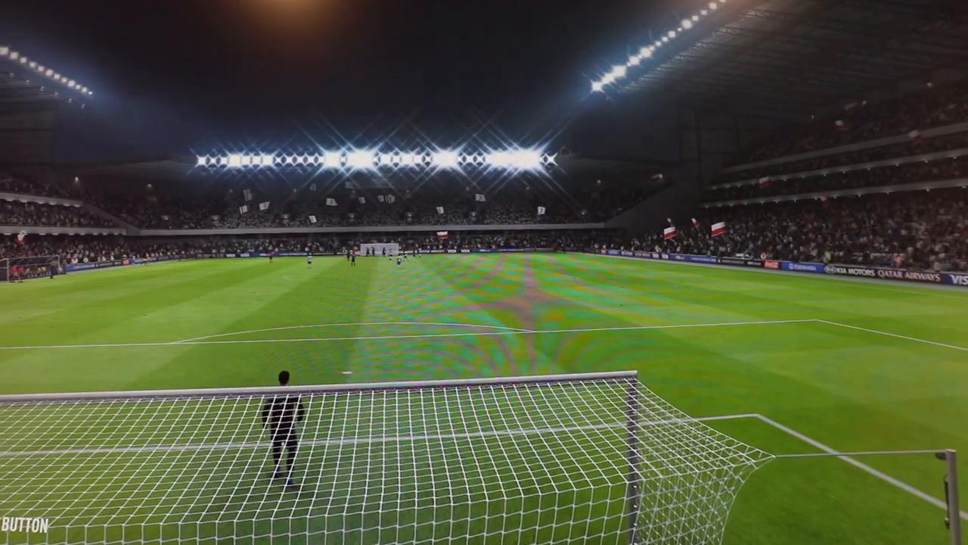